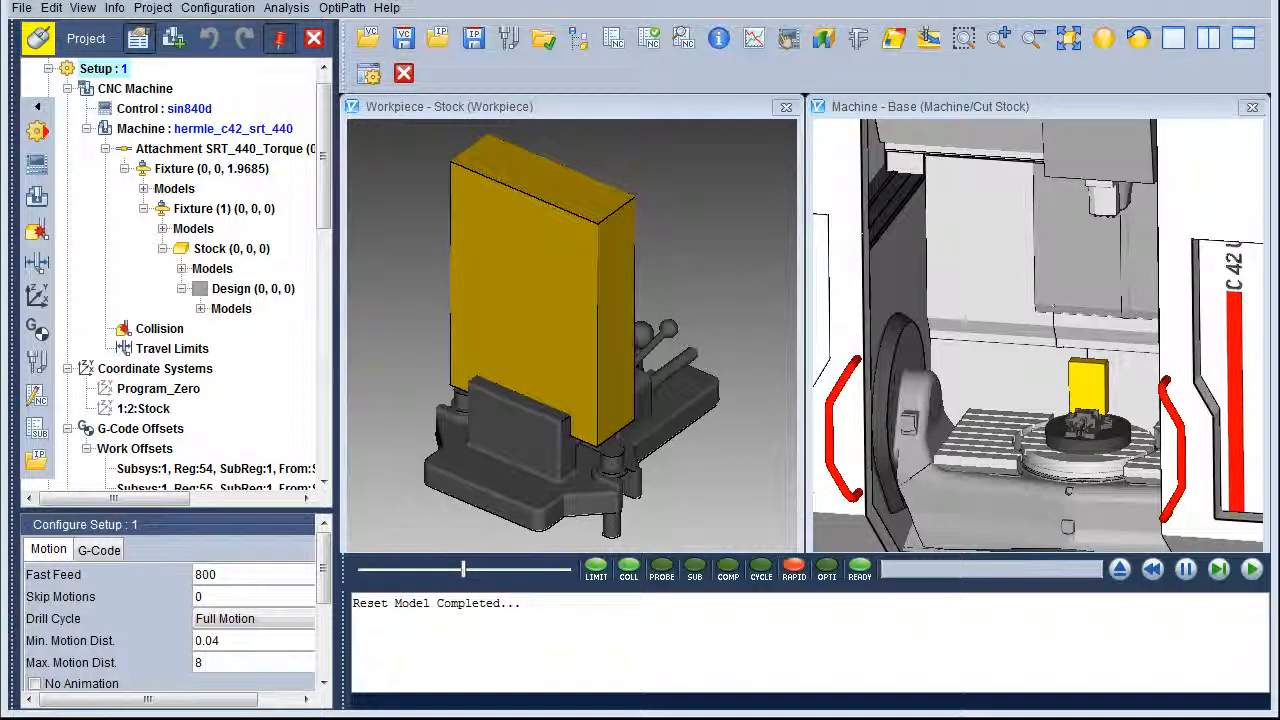
# - Show the vericut_1.mpf NC program listing via Info > NC Program
pyautogui.click(114, 7)
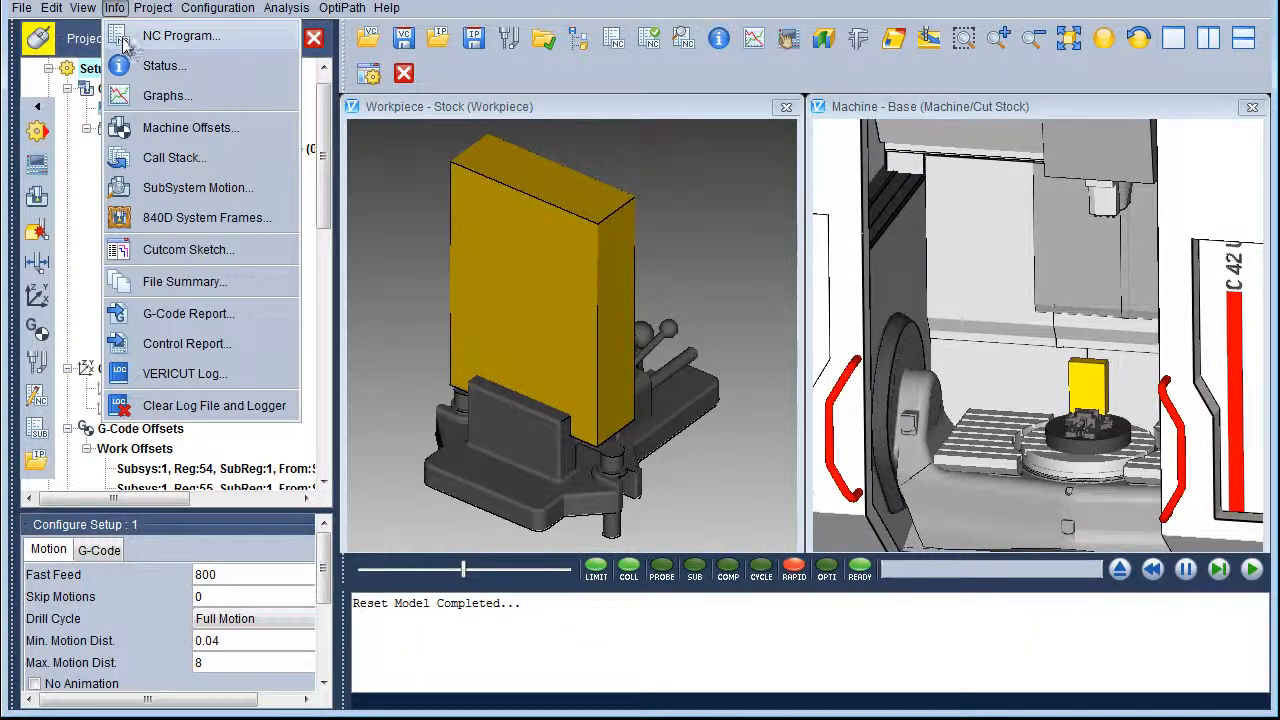
pyautogui.click(180, 35)
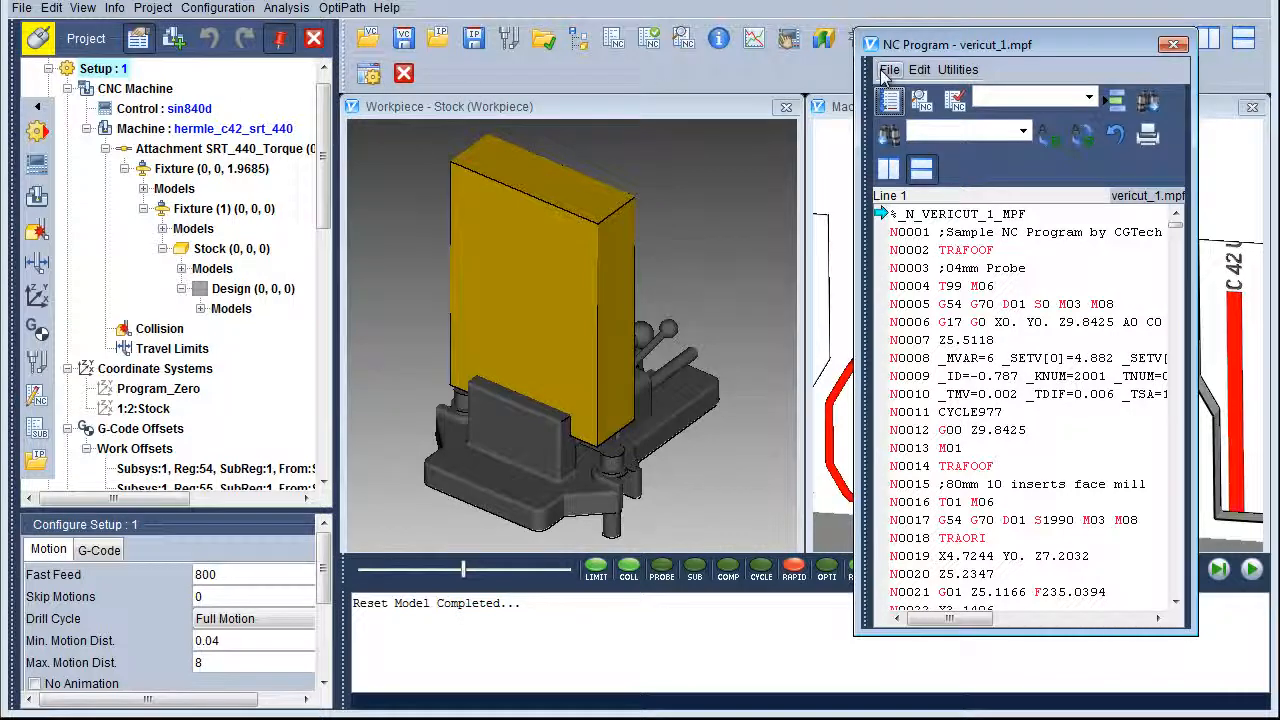
pyautogui.moveTo(920, 100)
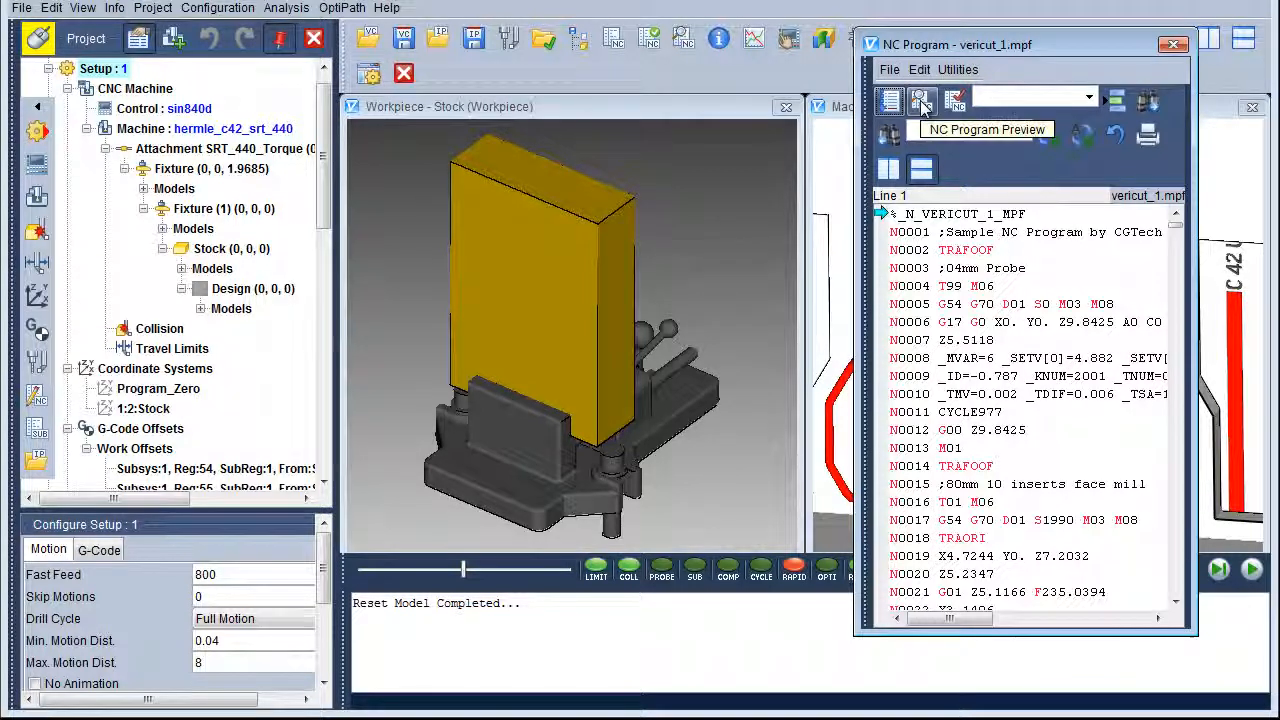
# - Start the NC Program Preview from the NC Program window
pyautogui.click(920, 101)
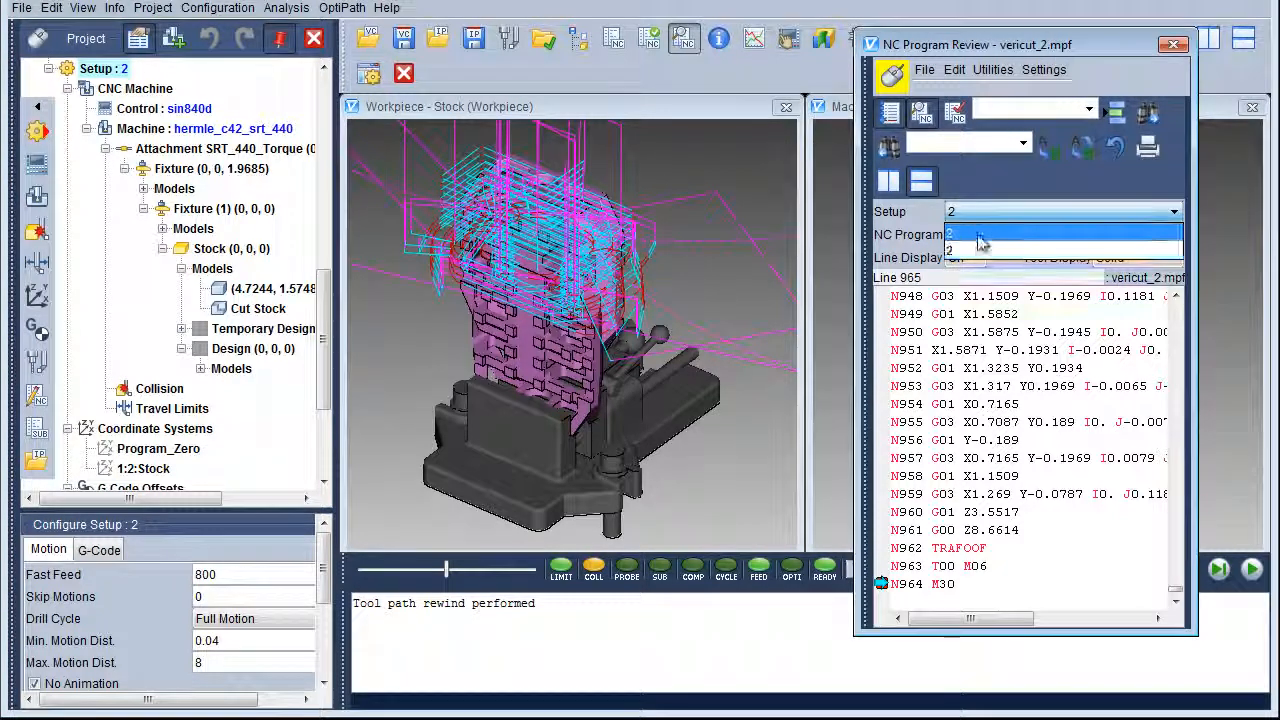
# - Switch the preview to setup 1 so vericut_1.mpf is reviewed
pyautogui.click(975, 248)
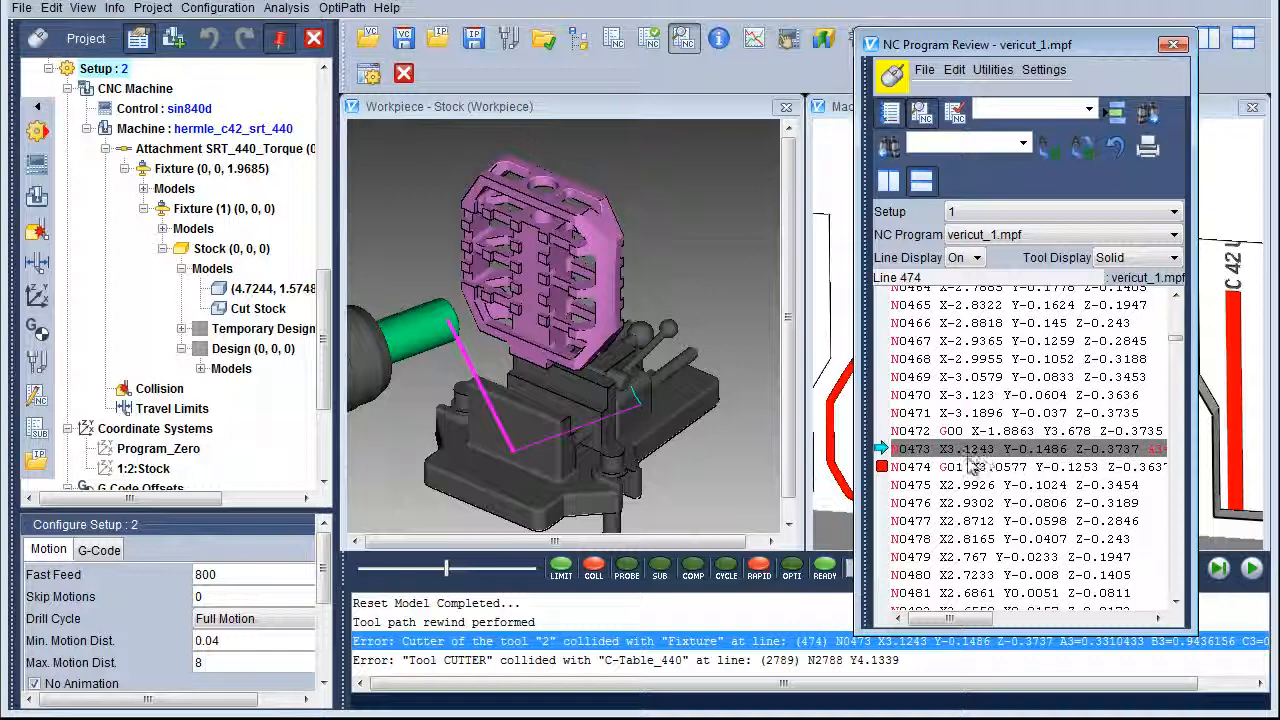
pyautogui.moveTo(665, 430)
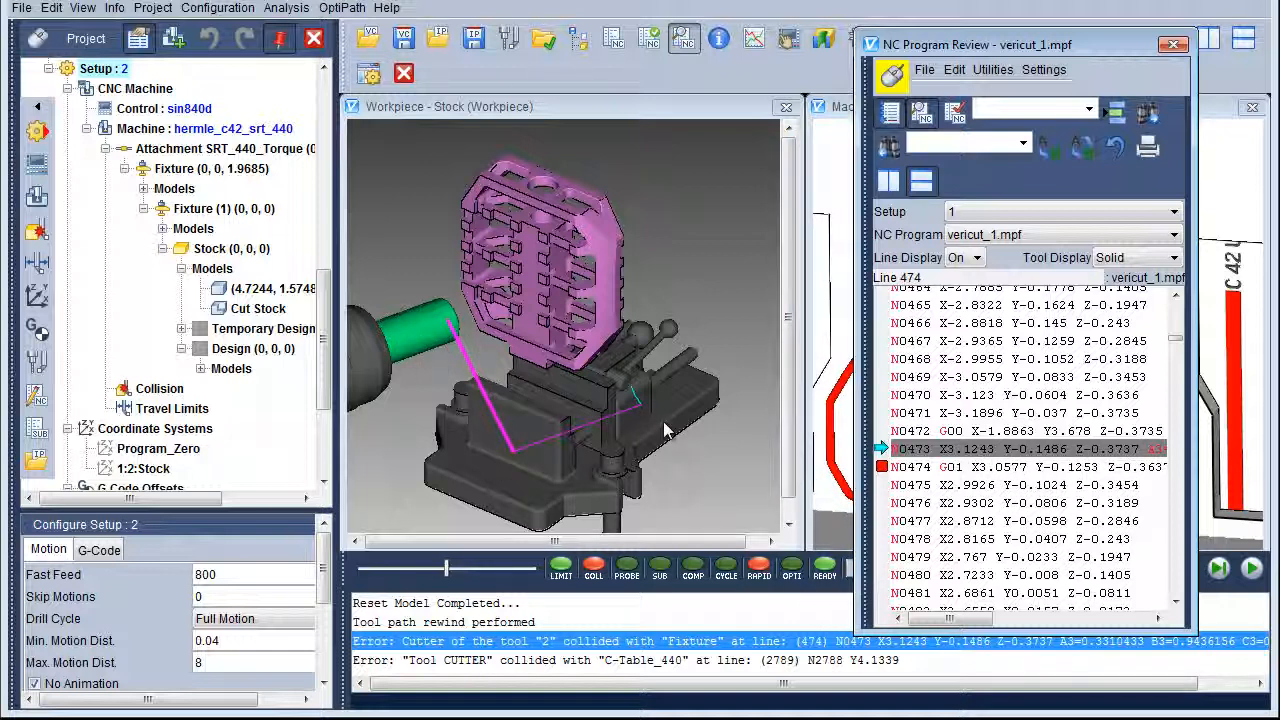